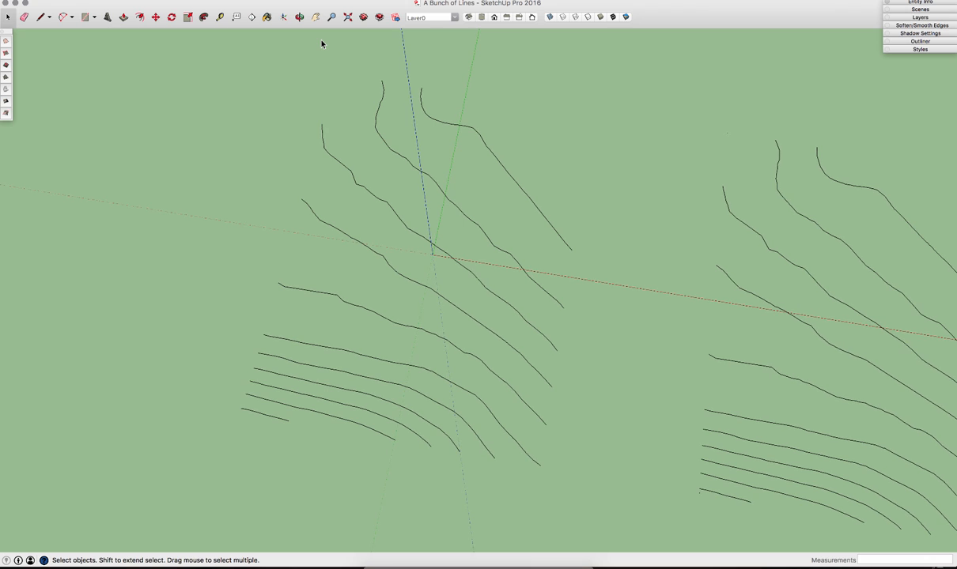
pyautogui.moveTo(254, 63)
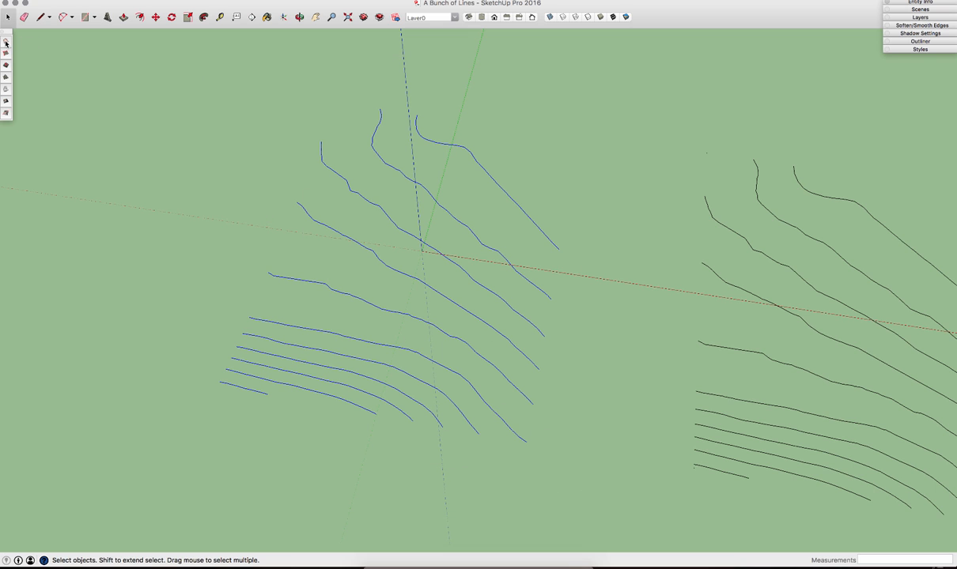
pyautogui.moveTo(7, 43)
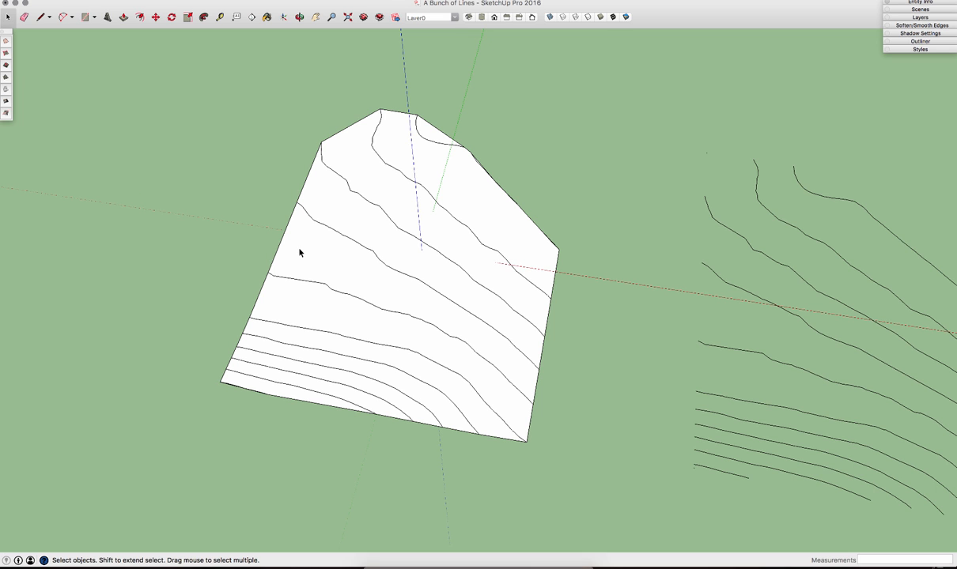
pyautogui.moveTo(402, 193)
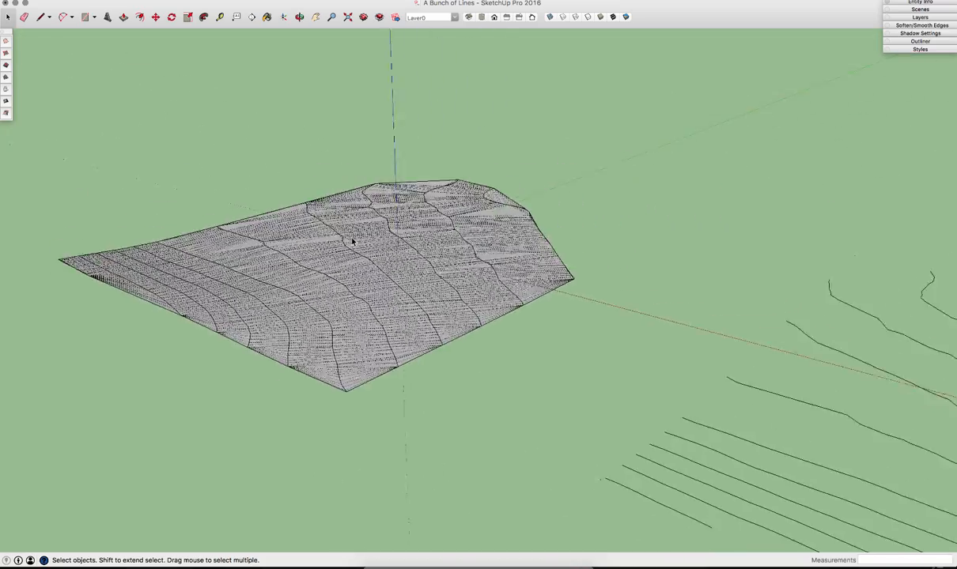
# - Orbit and pan the view so the second contour set comes into view
pyautogui.moveTo(351, 240); pyautogui.dragTo(451, 196)
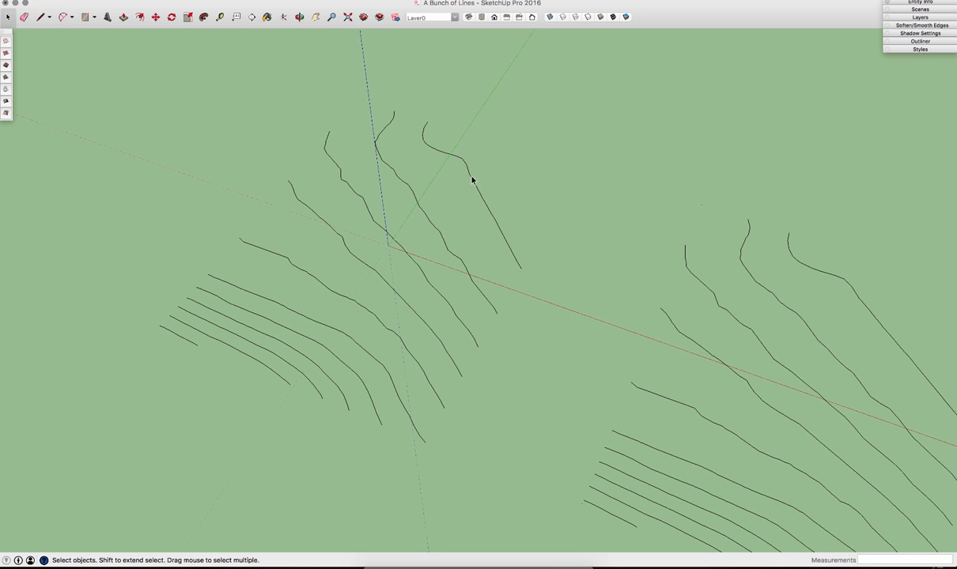
pyautogui.moveTo(478, 177)
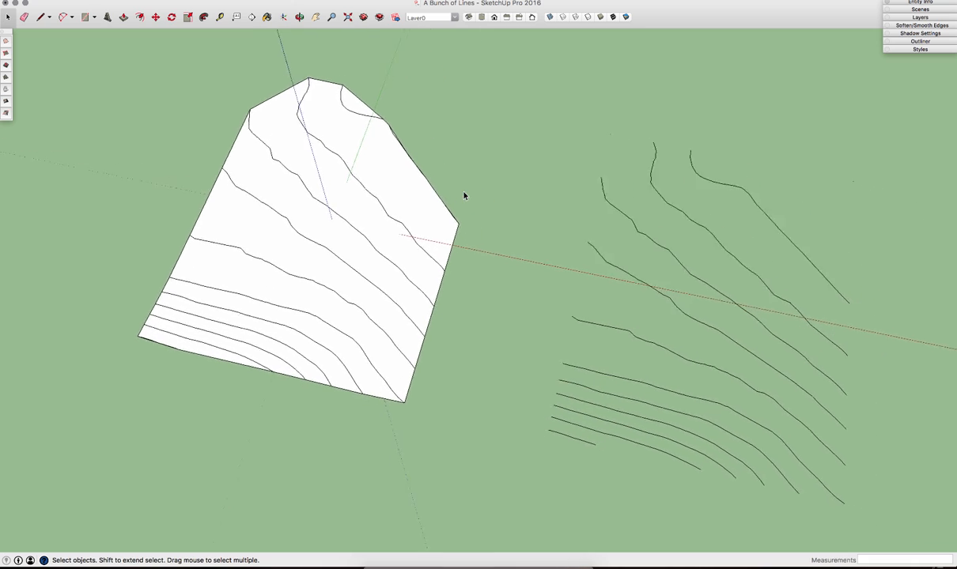
pyautogui.moveTo(465, 196); pyautogui.dragTo(373, 66)
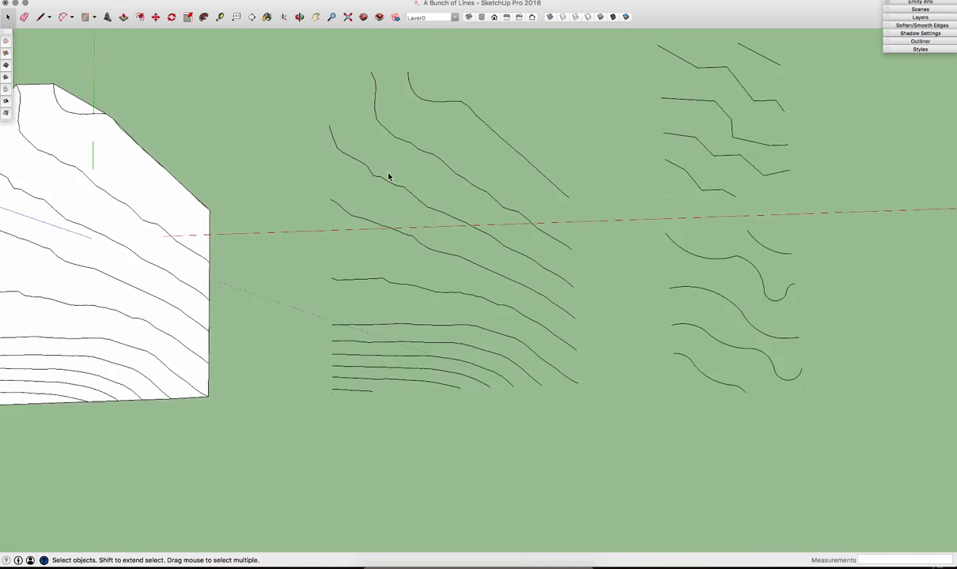
# - Build a From Contours terrain from the second line set, then select the third set
pyautogui.moveTo(388, 177); pyautogui.dragTo(477, 307)
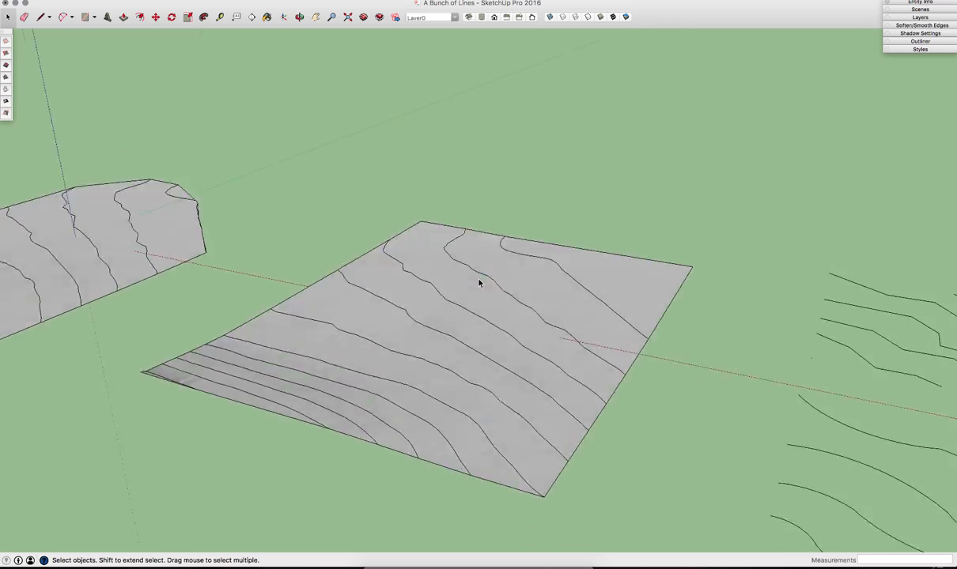
pyautogui.moveTo(477, 283); pyautogui.dragTo(186, 299)
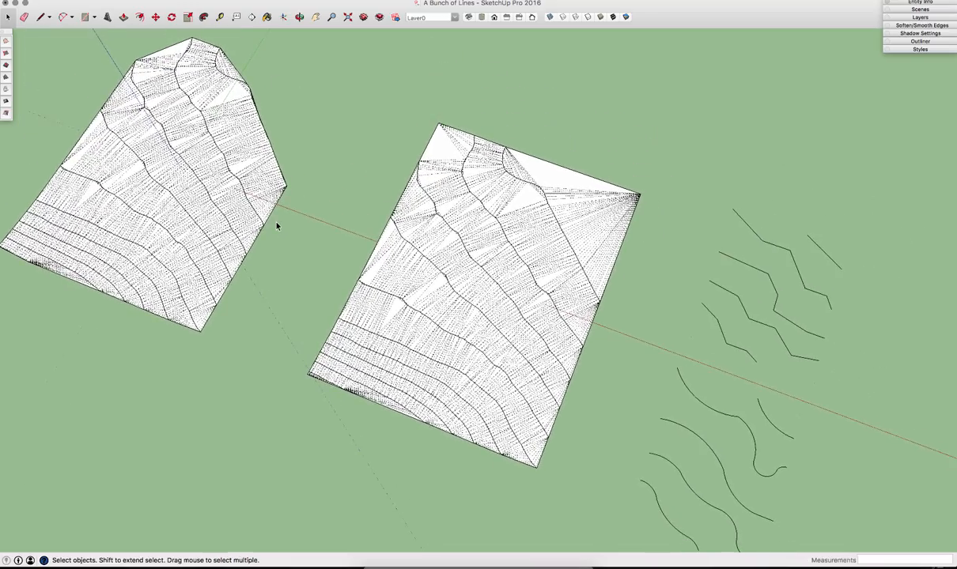
pyautogui.moveTo(456, 261)
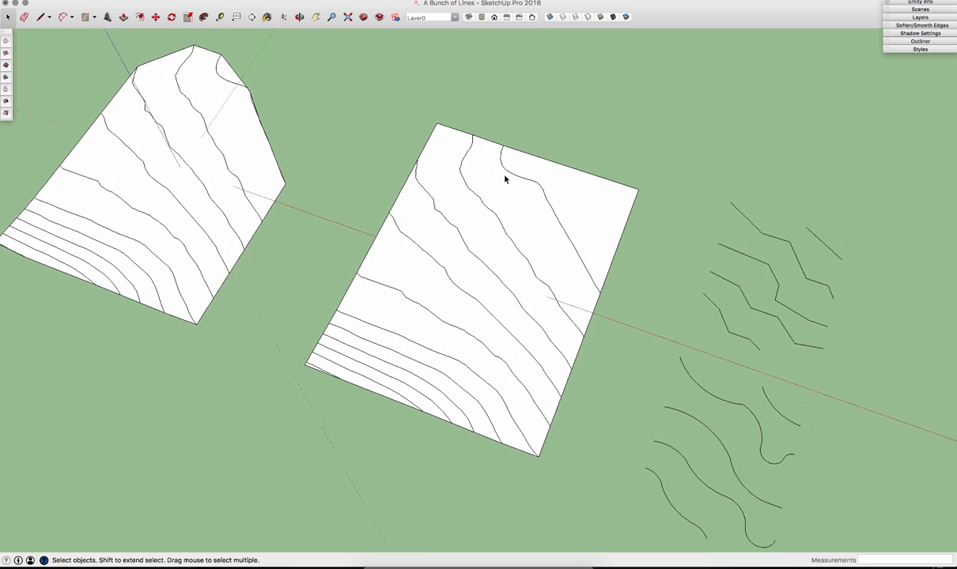
pyautogui.moveTo(506, 180); pyautogui.dragTo(266, 247)
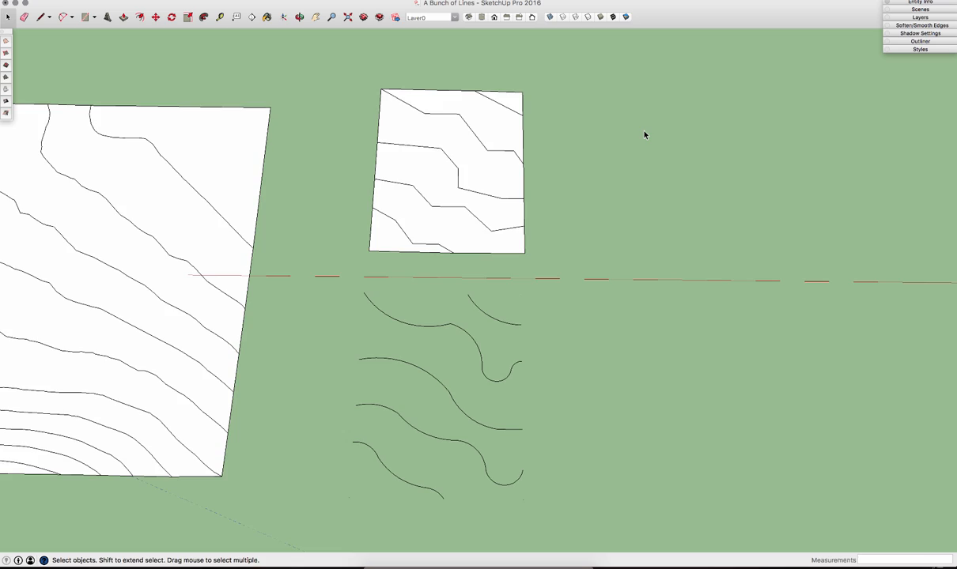
# - Select the fourth contour set for its From Contours terrain surface
pyautogui.moveTo(645, 134); pyautogui.dragTo(601, 158)
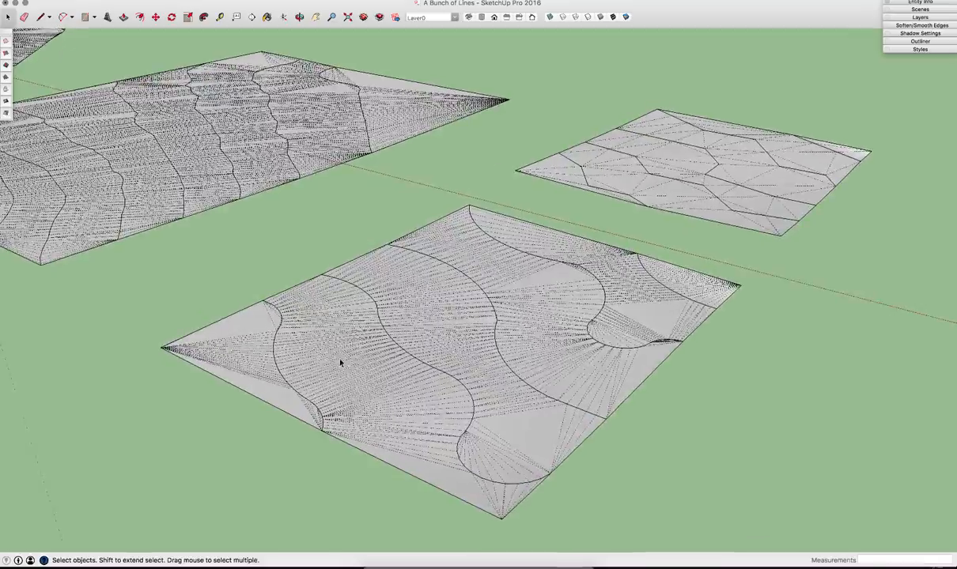
pyautogui.scroll(3)
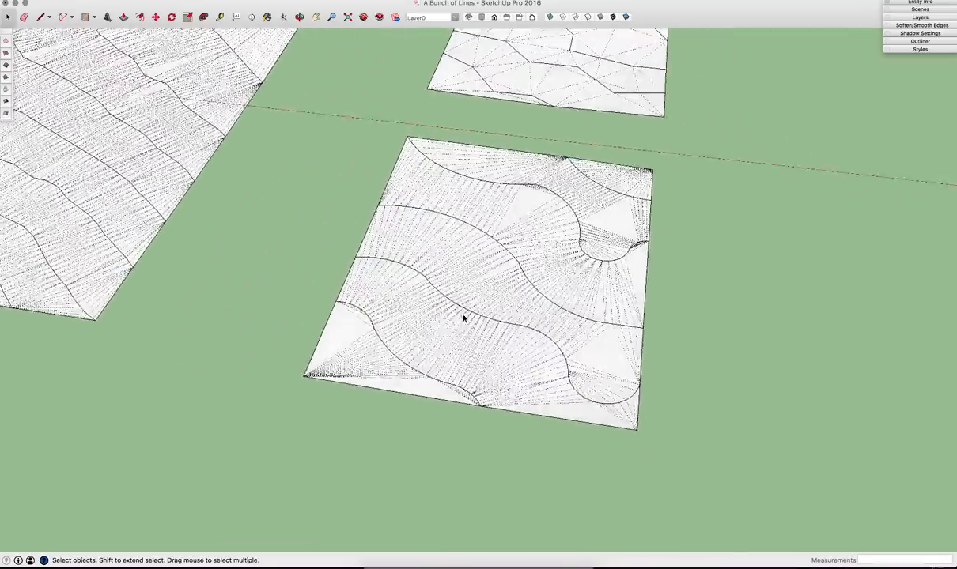
pyautogui.scroll(-3)
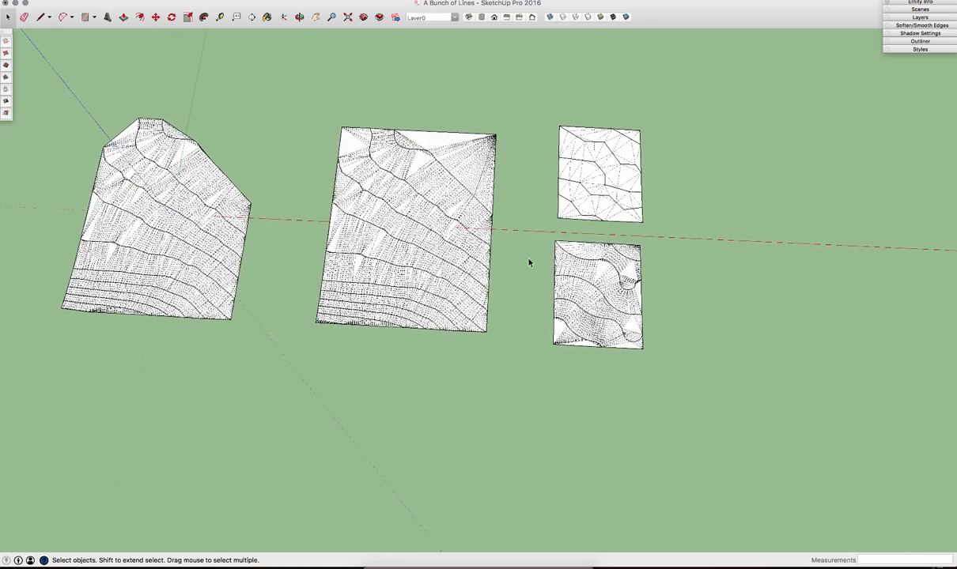
pyautogui.moveTo(435, 197)
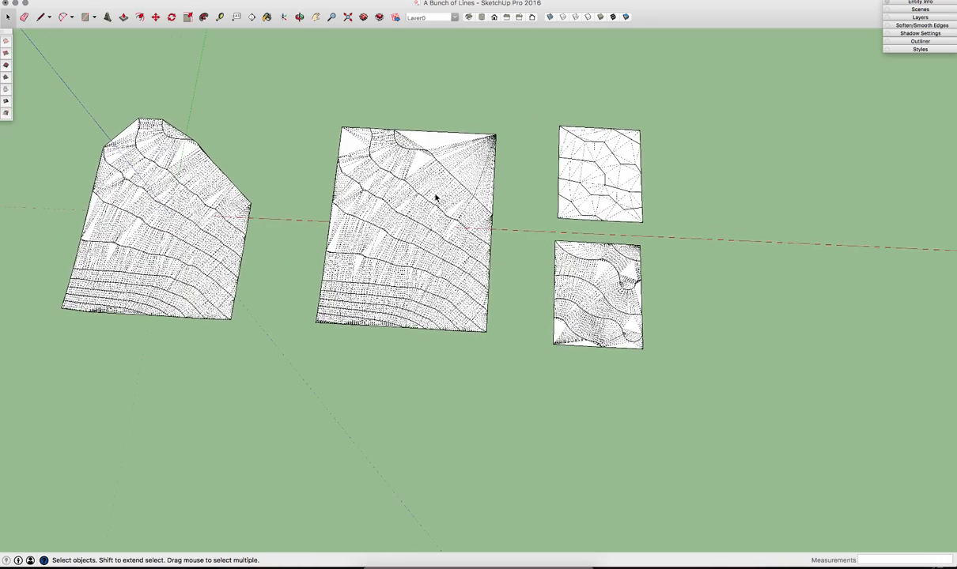